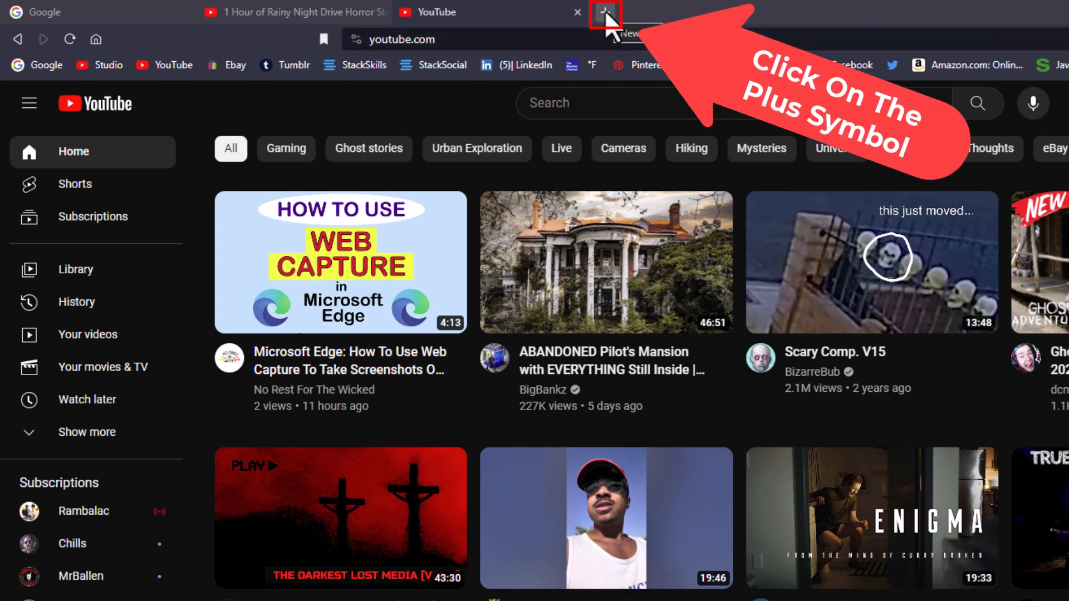
Step: Open a new tab showing the default fern-photo new tab page
{"action": "left_click", "coordinate": [602, 13]}
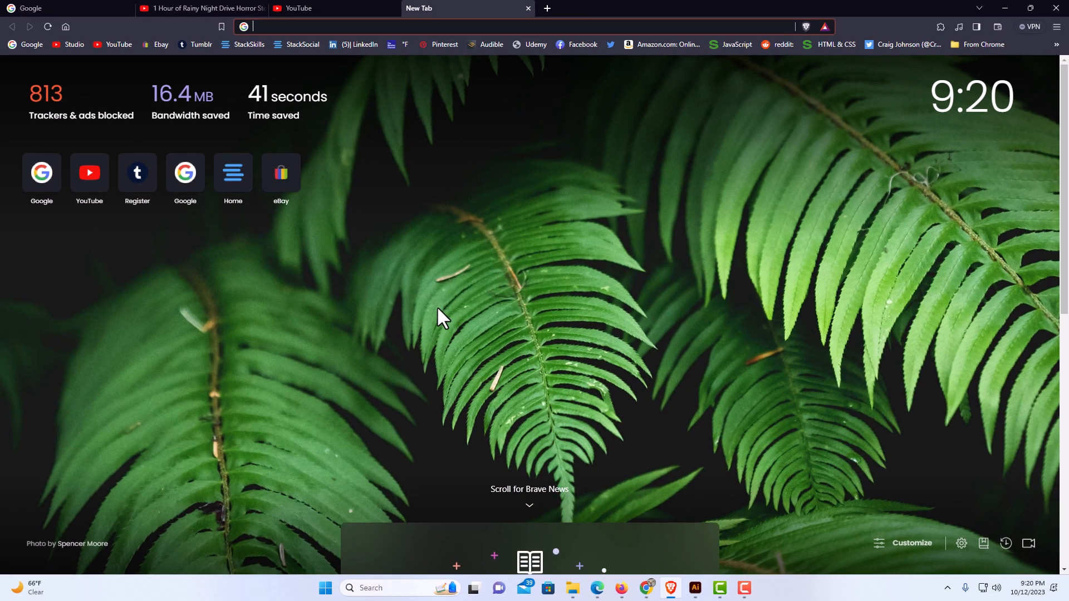
{"action": "mouse_move", "coordinate": [543, 360]}
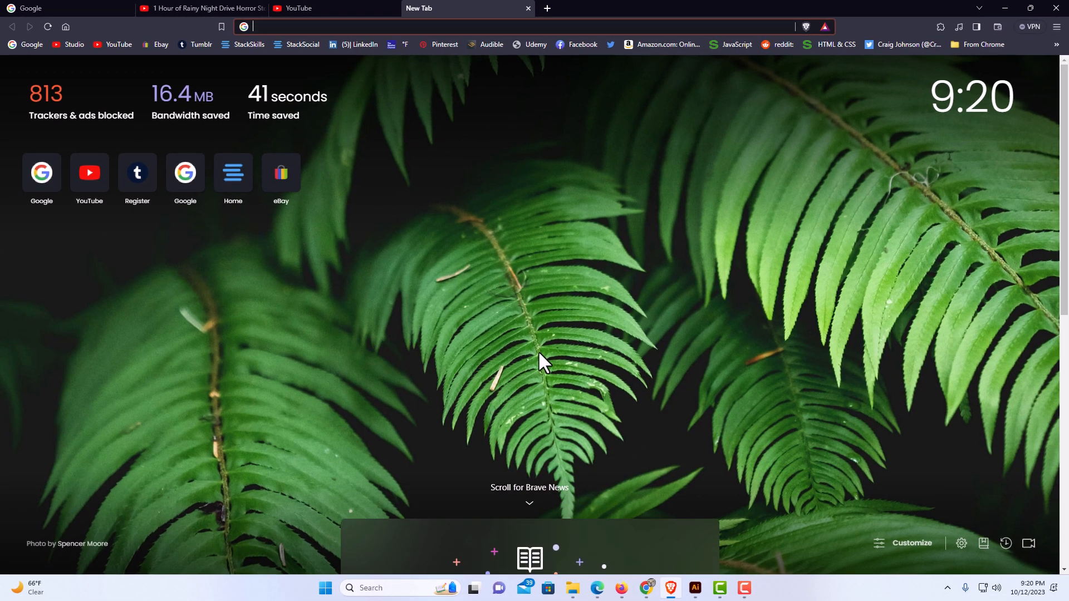
{"action": "mouse_move", "coordinate": [453, 327]}
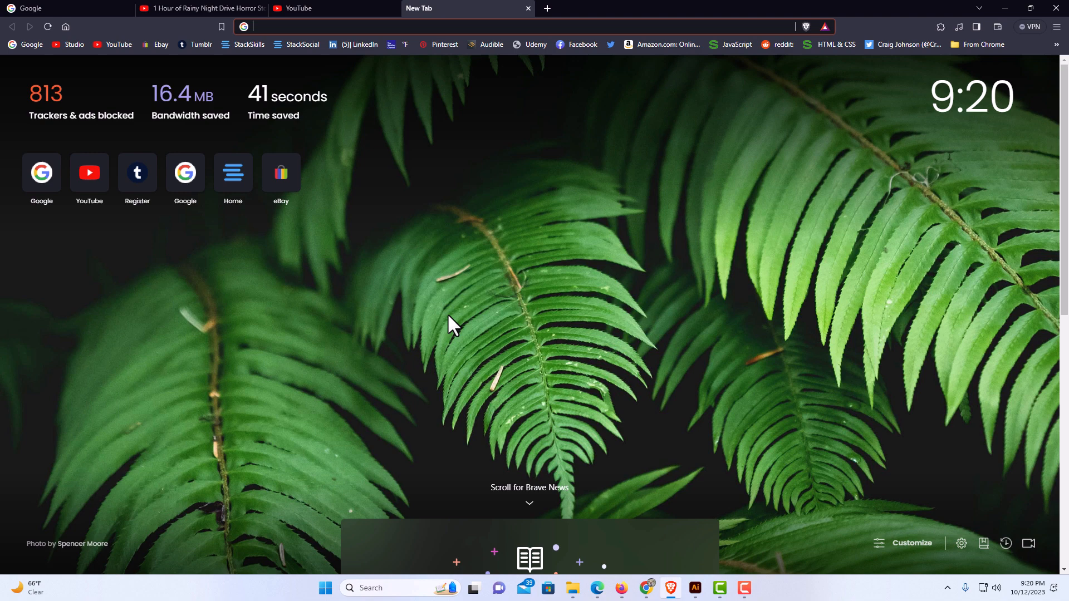
{"action": "mouse_move", "coordinate": [459, 334]}
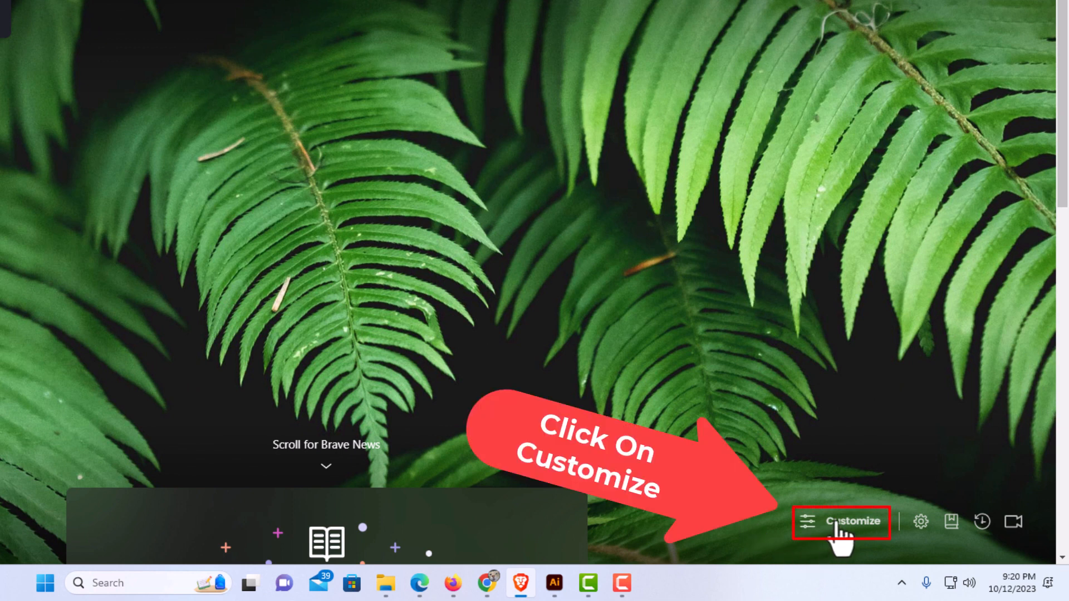
Step: Start uploading a custom background image from the device via Customize Dashboard
{"action": "left_click", "coordinate": [842, 521]}
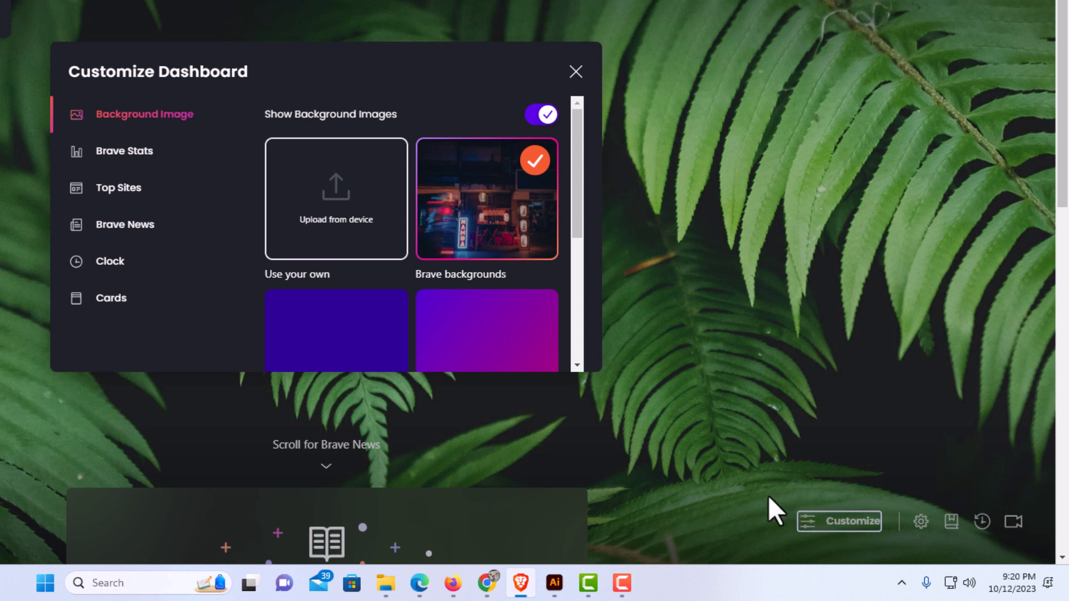
{"action": "mouse_move", "coordinate": [260, 234]}
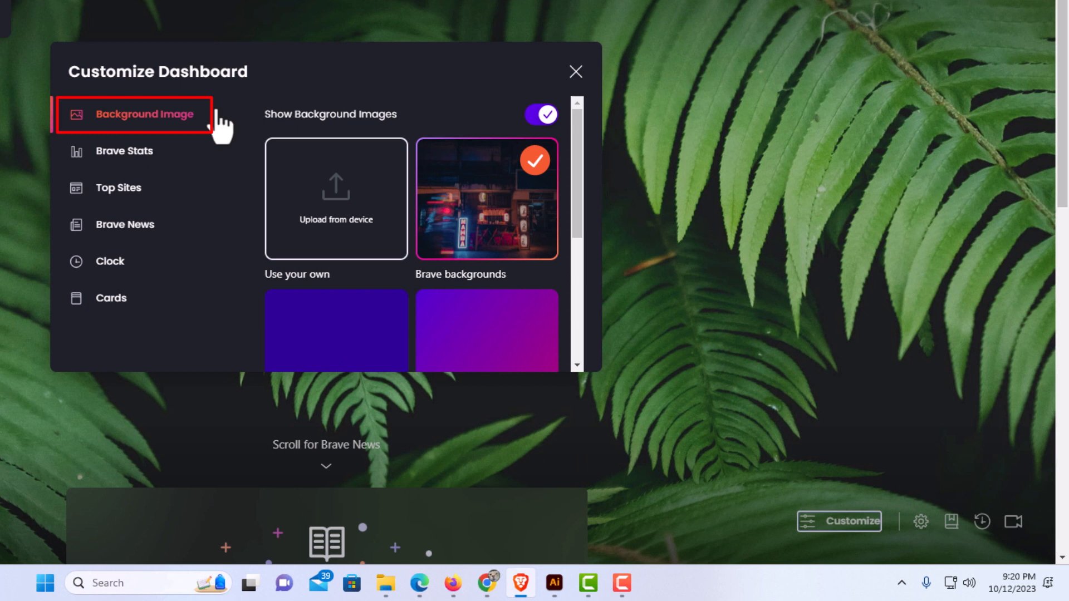
{"action": "mouse_move", "coordinate": [135, 113]}
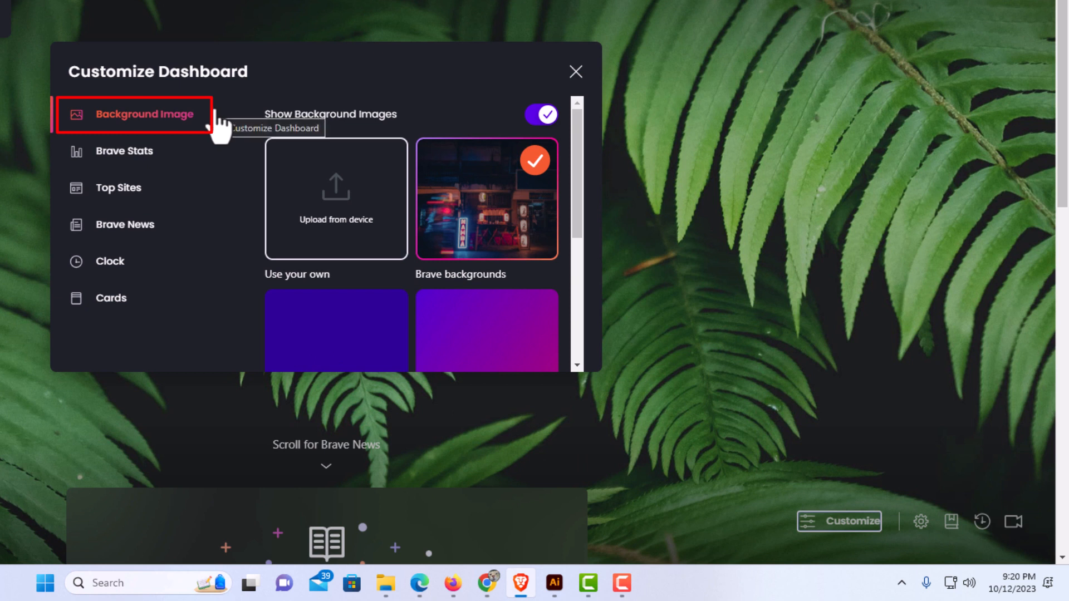
{"action": "mouse_move", "coordinate": [335, 266]}
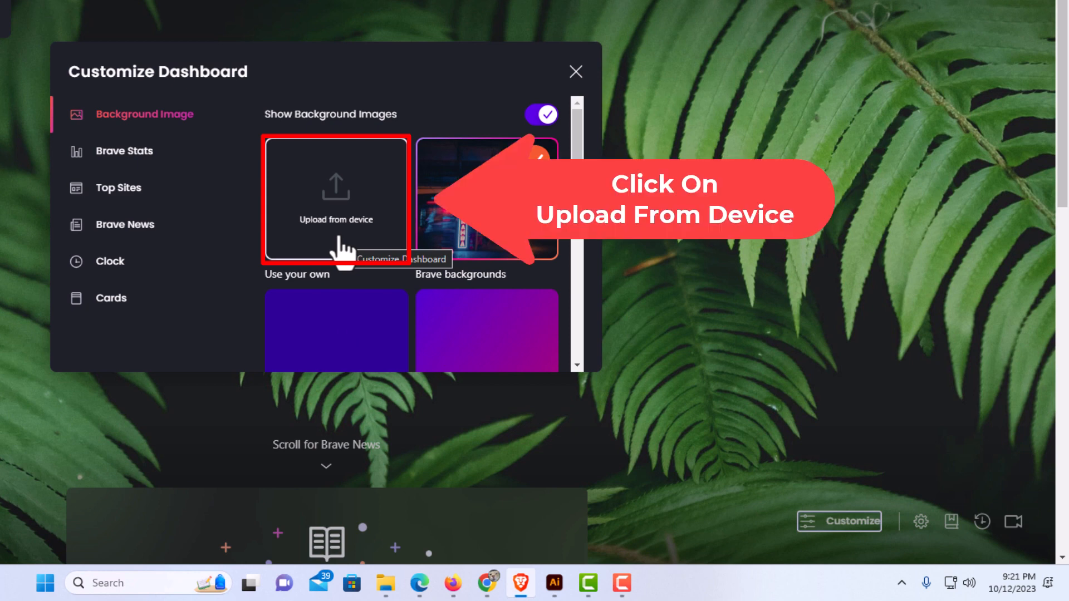
{"action": "left_click", "coordinate": [335, 198]}
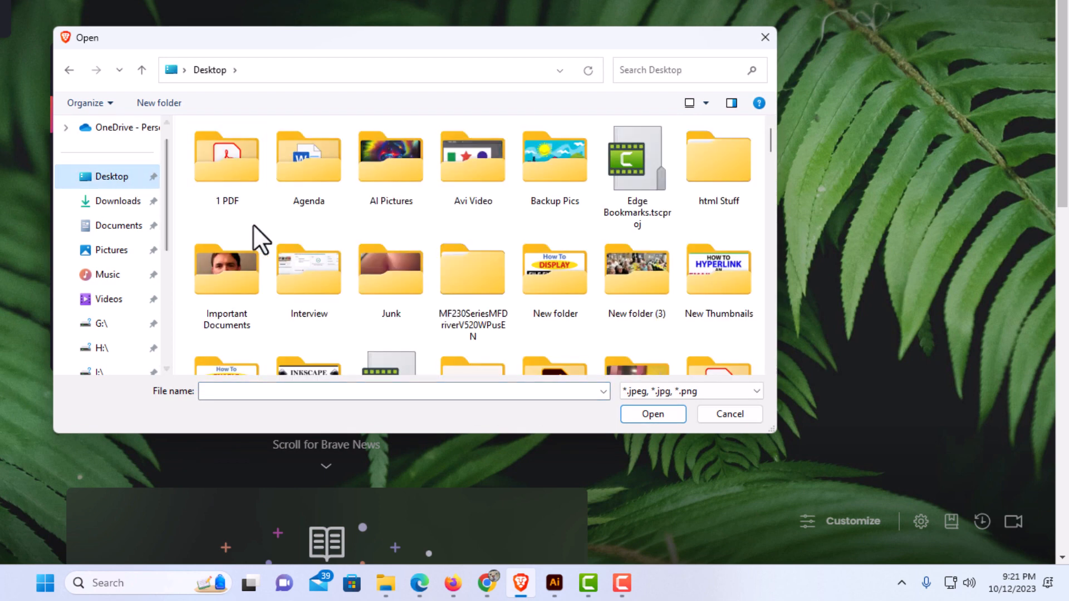
Step: Choose house.png from the Backup Pics folder as the new tab background
{"action": "double_click", "coordinate": [554, 157]}
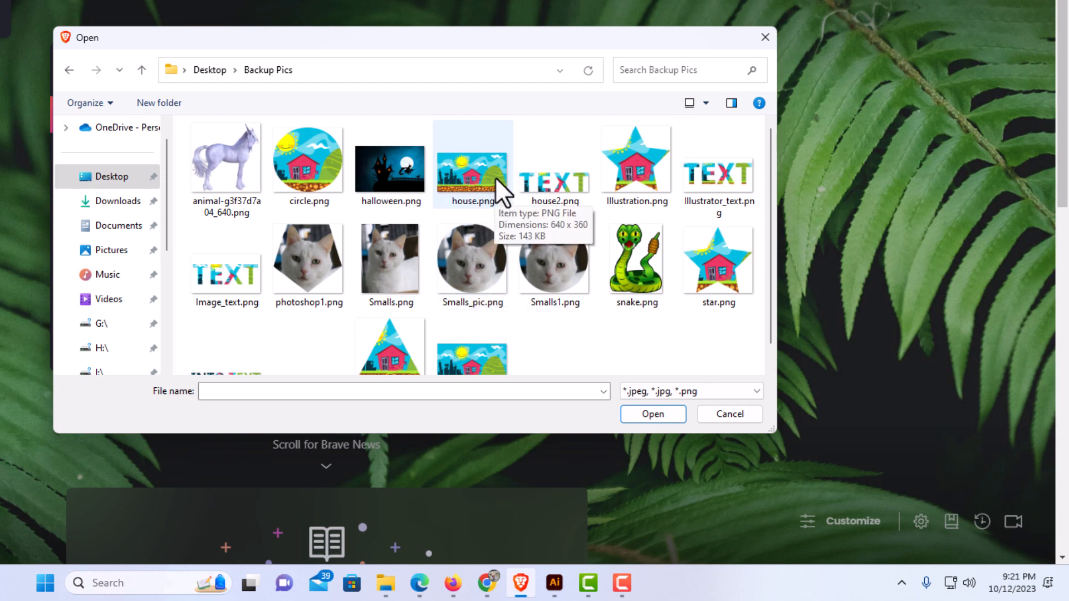
{"action": "left_click", "coordinate": [472, 160]}
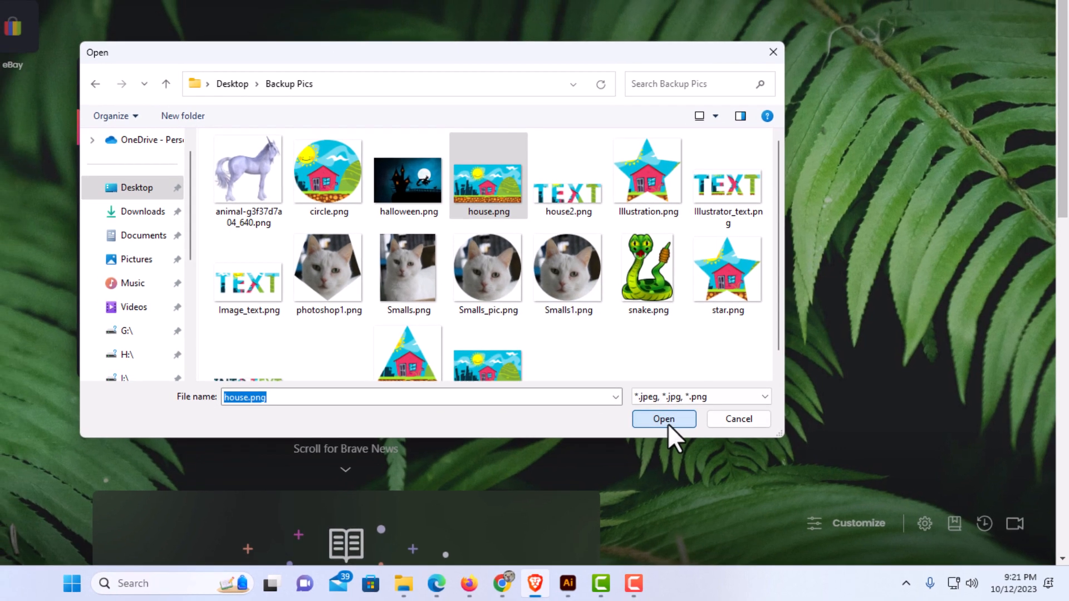
{"action": "left_click", "coordinate": [661, 418]}
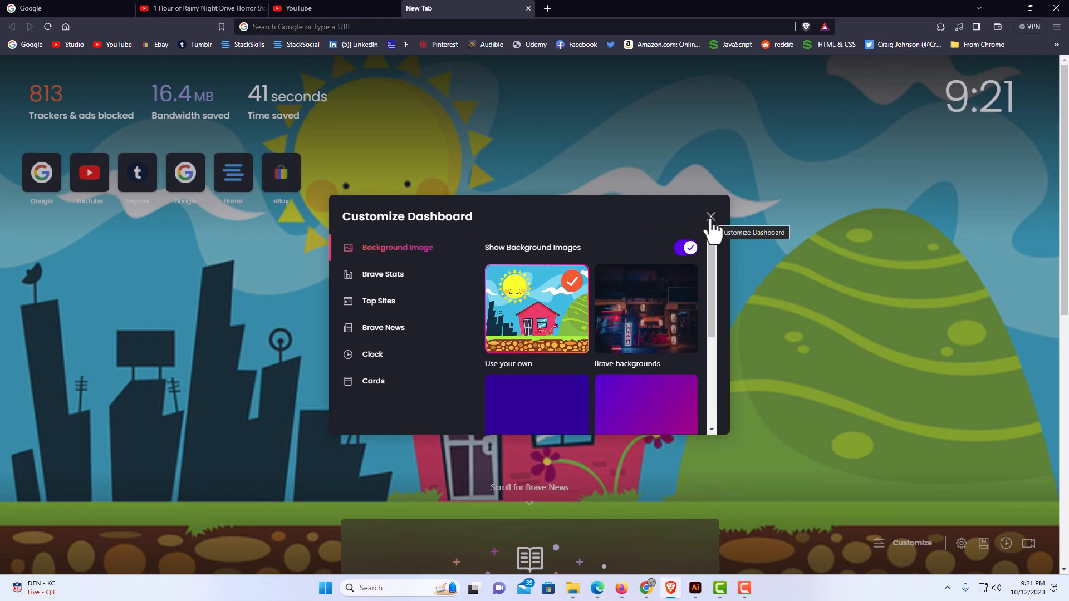
Step: Close the Customize Dashboard panel to reveal the cartoon house background
{"action": "left_click", "coordinate": [711, 217]}
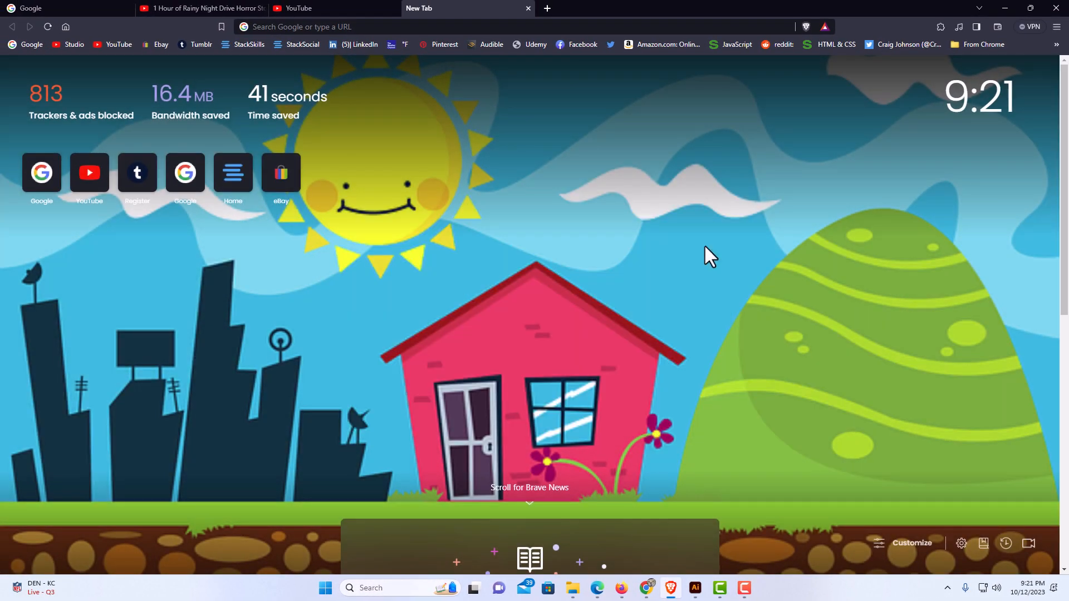
{"action": "mouse_move", "coordinate": [676, 326]}
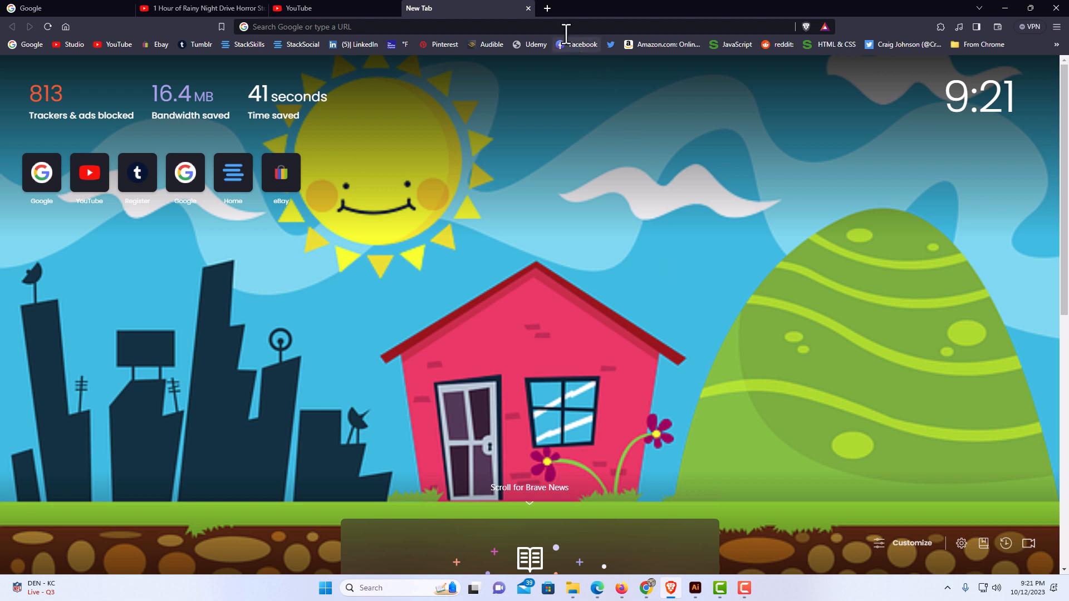
{"action": "mouse_move", "coordinate": [548, 7]}
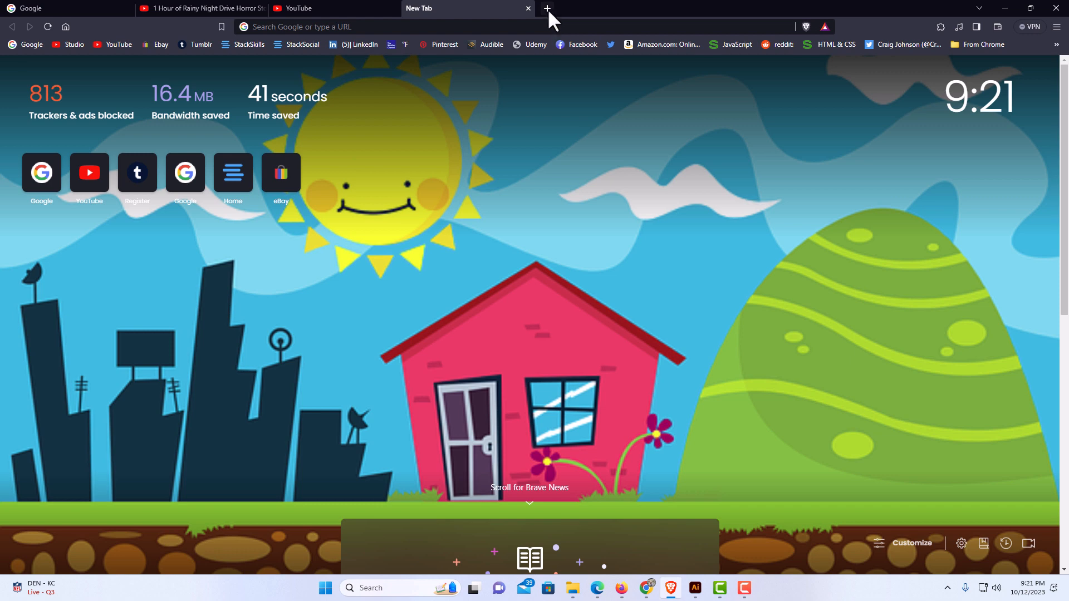
Step: Open another new tab to confirm the cartoon house background persists
{"action": "left_click", "coordinate": [547, 7]}
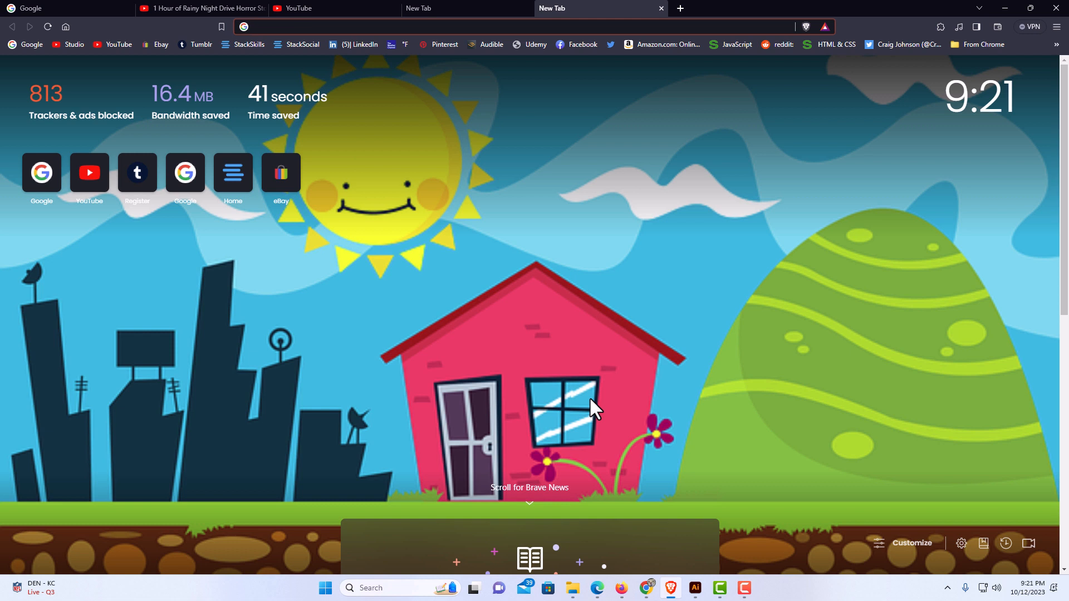
{"action": "left_click", "coordinate": [259, 27]}
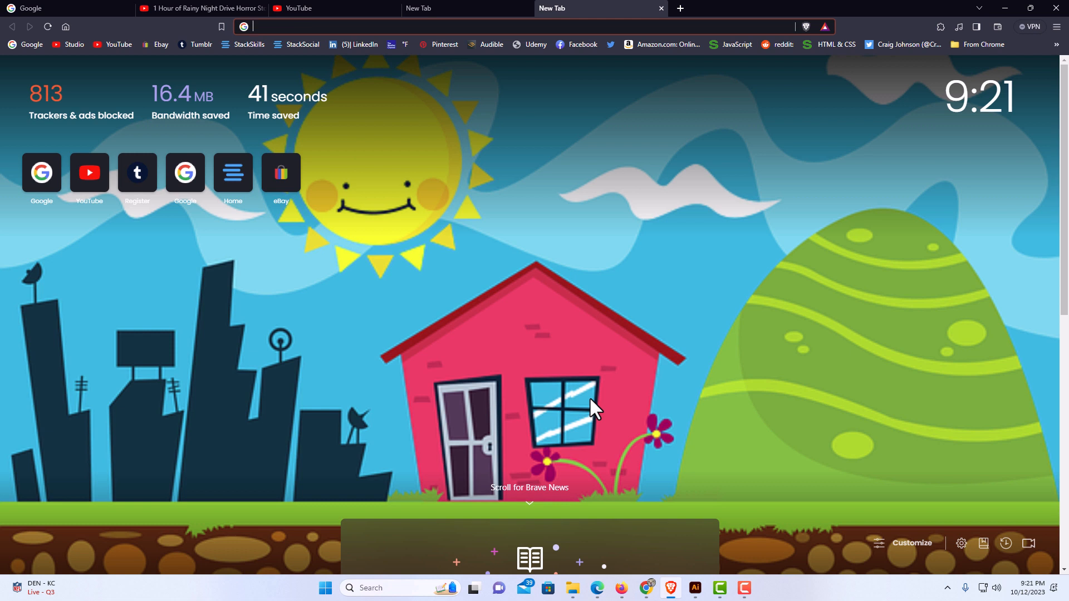